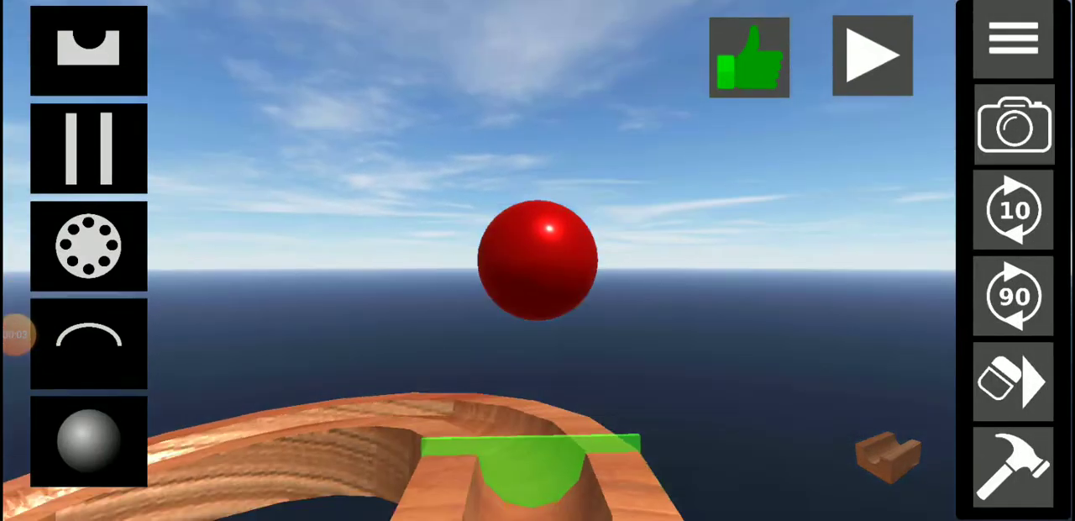
- Build a multi-loop spiral of curved wooden gutter pieces with the red marble at its top
click(872, 55)
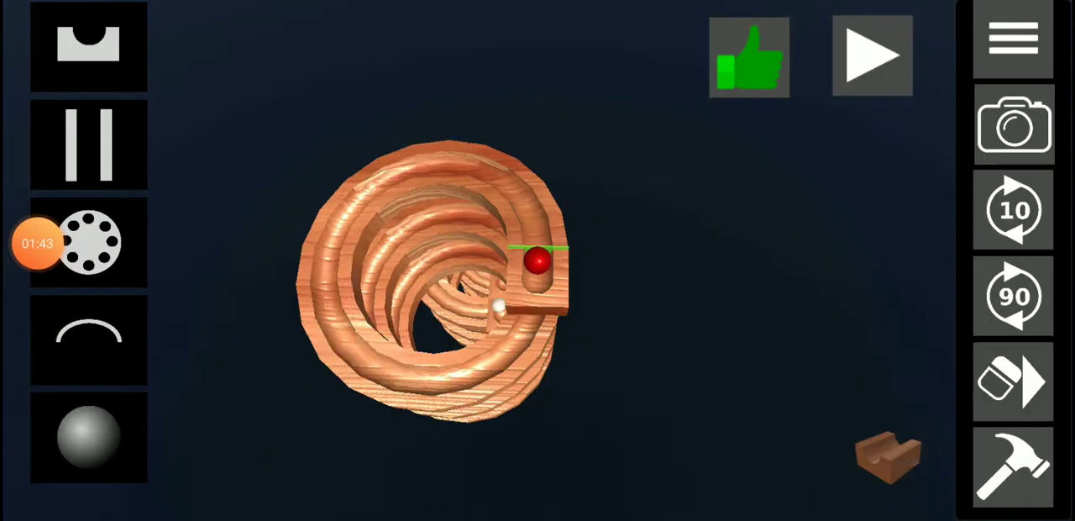
- Attach straight gutter segments descending below the spiral coils
click(871, 55)
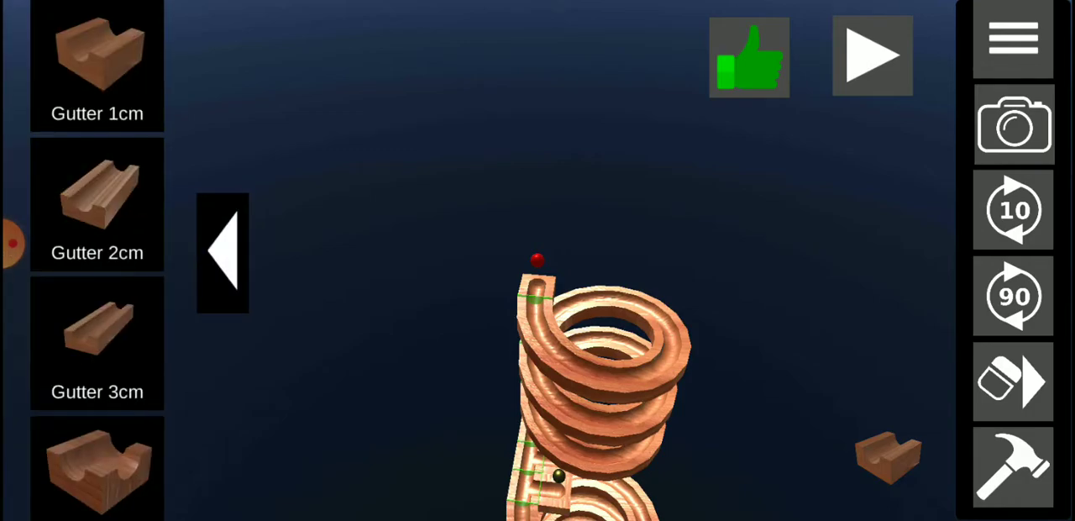
- Place Old copper, Plastic and 8 marbles onto the spiral's lower coils
click(1011, 380)
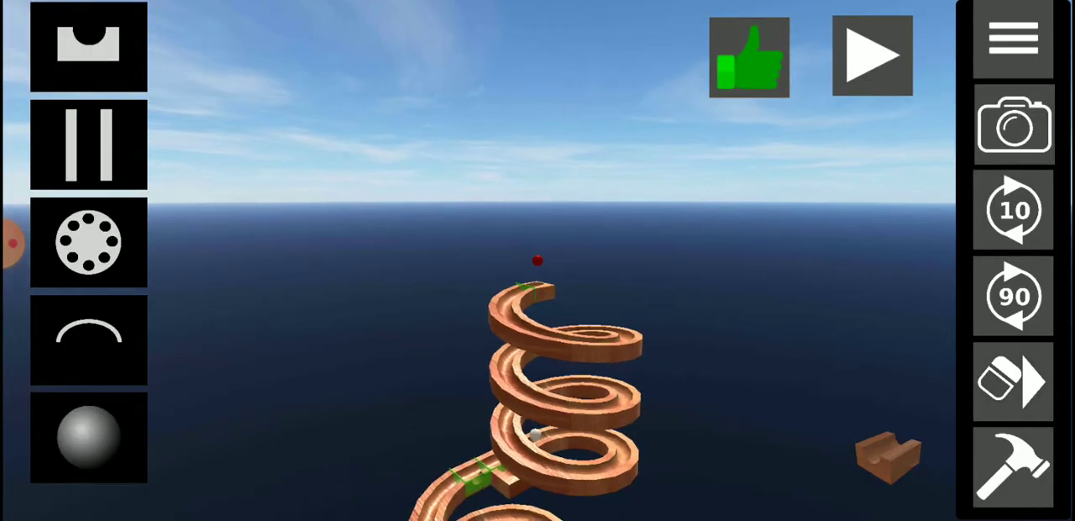
click(88, 437)
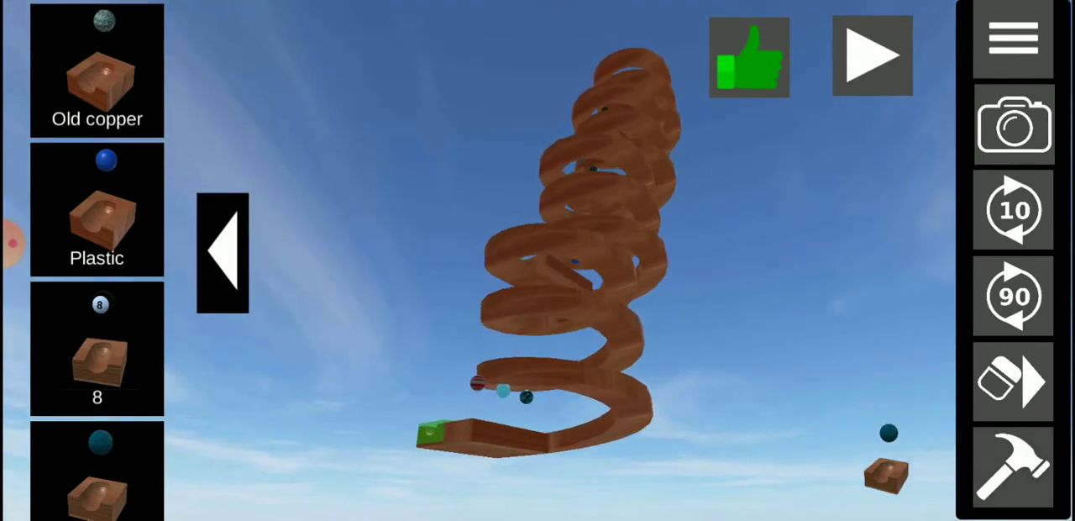
- Place a square collection box at the foot of the descending track
click(871, 56)
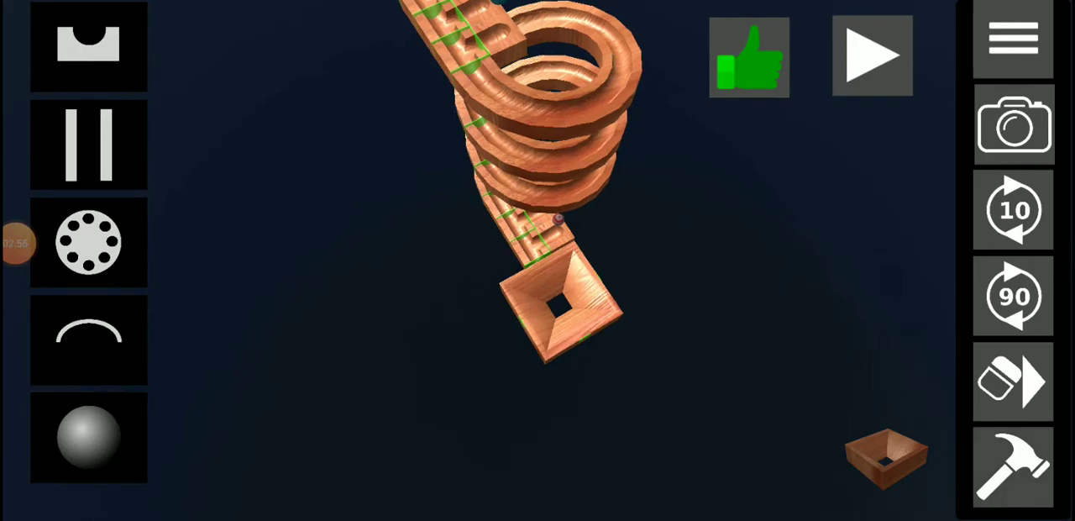
- Start the simulation so the marbles race down the spiral
click(871, 55)
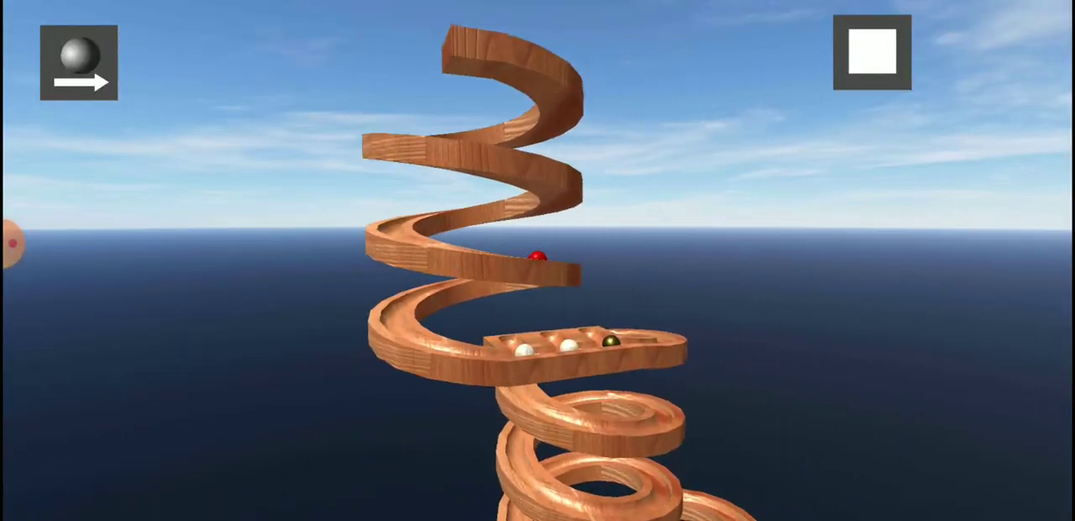